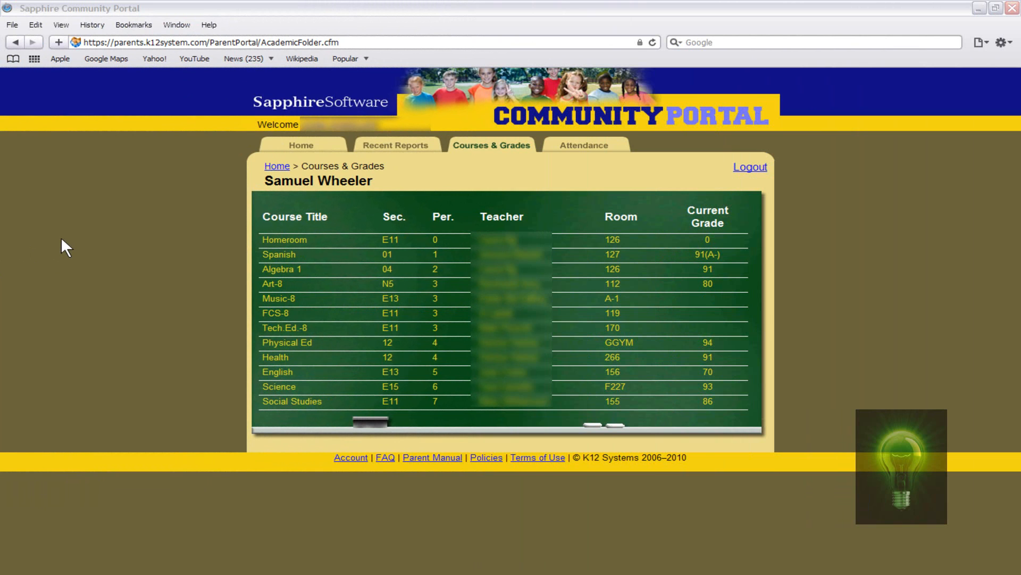
mouse_move(75, 329)
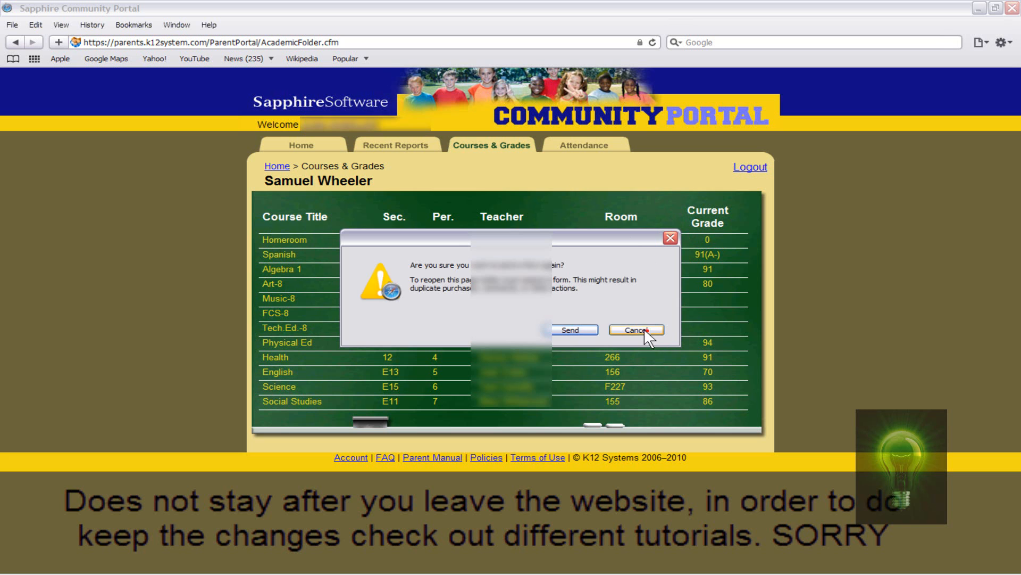
Step: Dismiss the resend warning and run the designMode bookmarklet to make the page editable
click(635, 329)
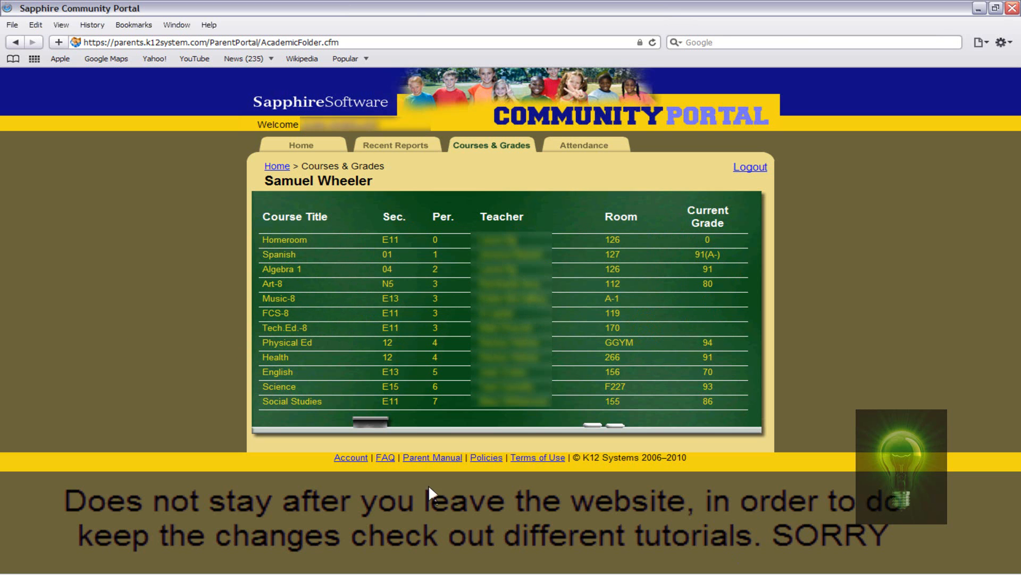
mouse_move(162, 475)
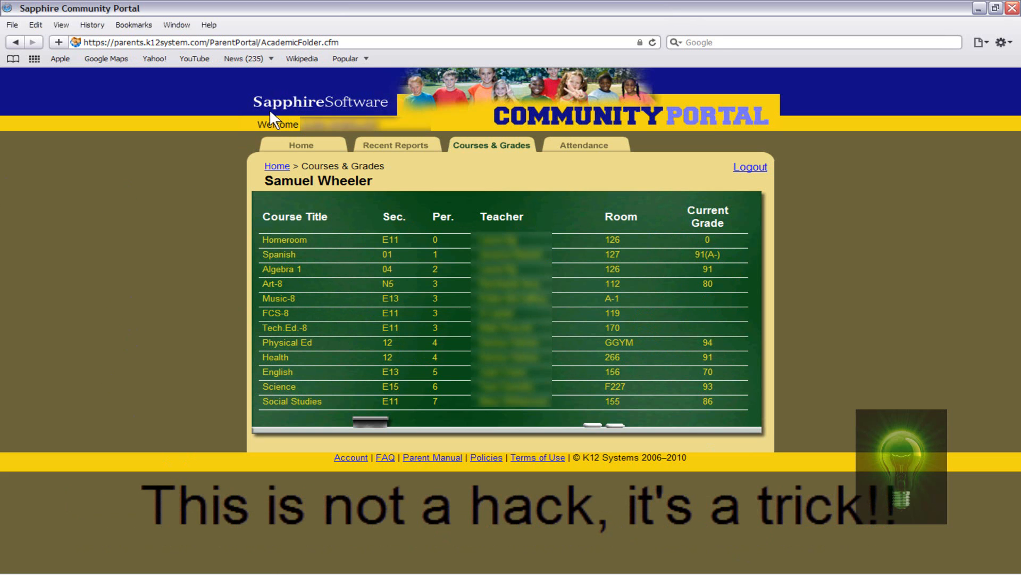
mouse_move(89, 287)
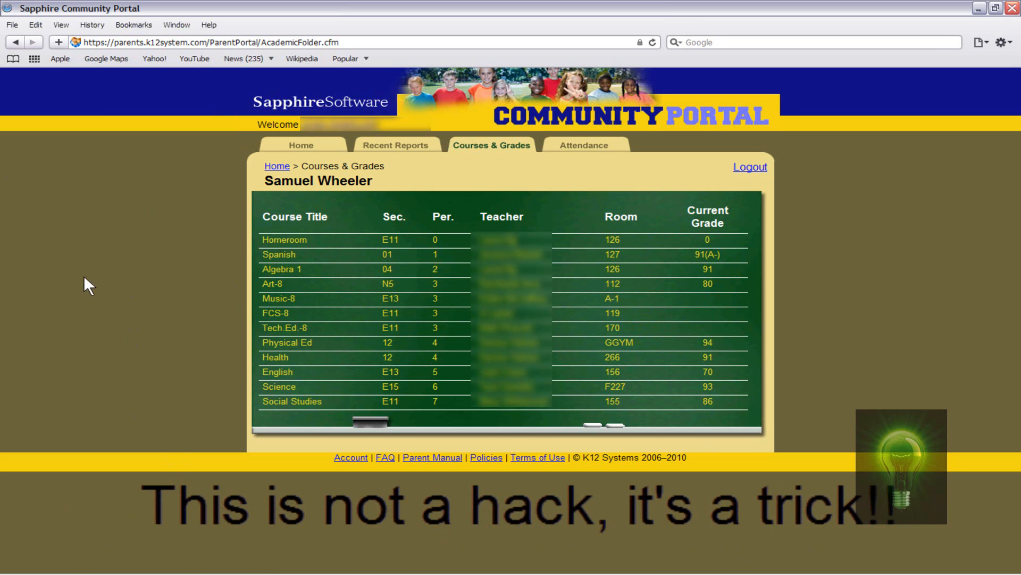
mouse_move(145, 107)
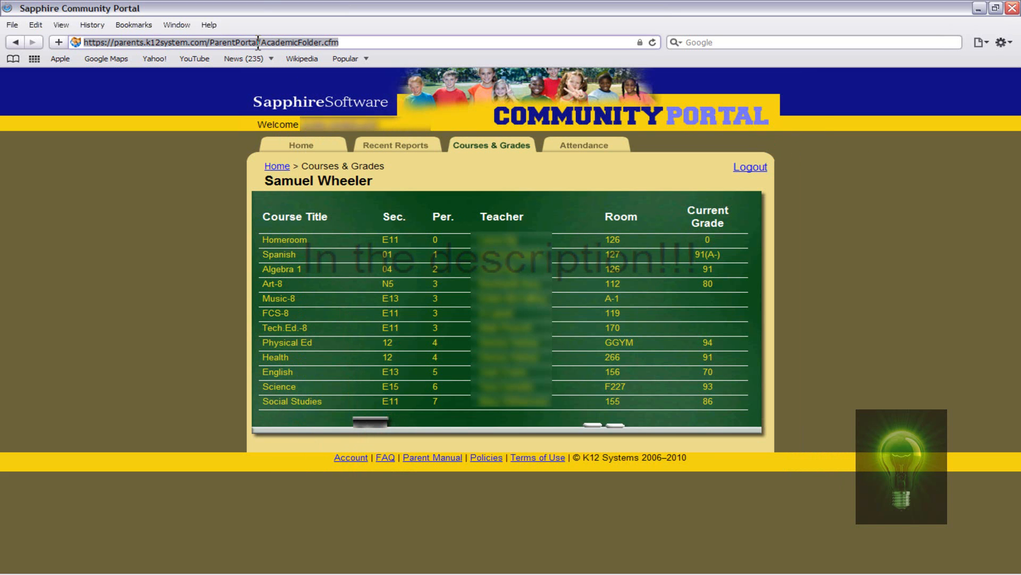
click(202, 42)
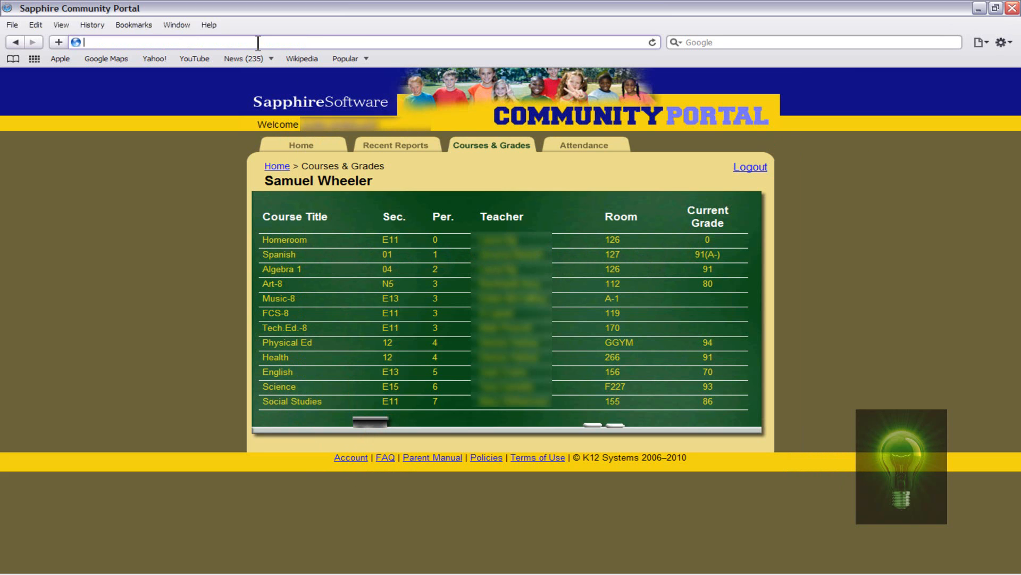
text(JavaScript:document.body.contentEditable='true'; document.designMode='on'; void 0)
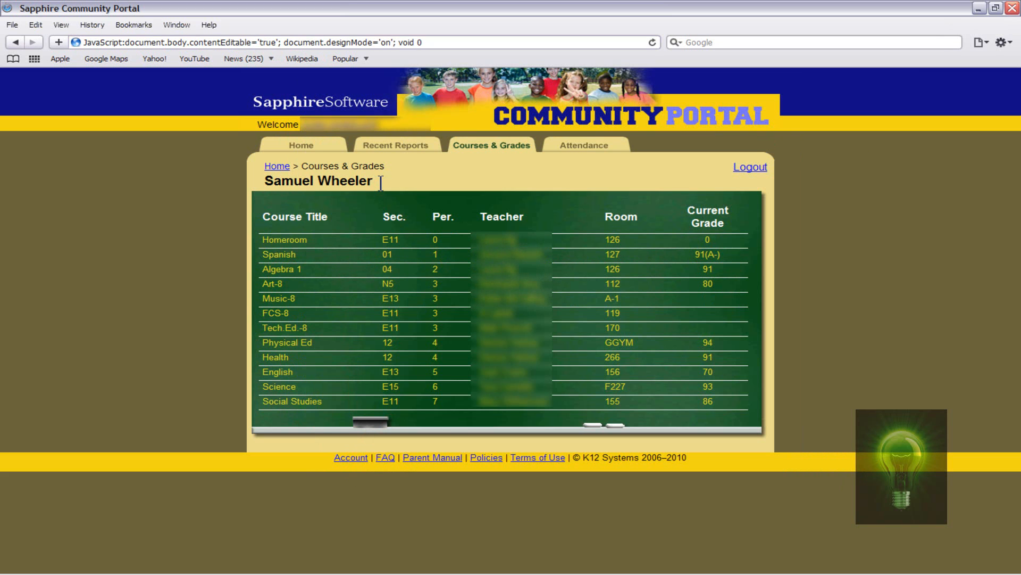
key(Backspace)
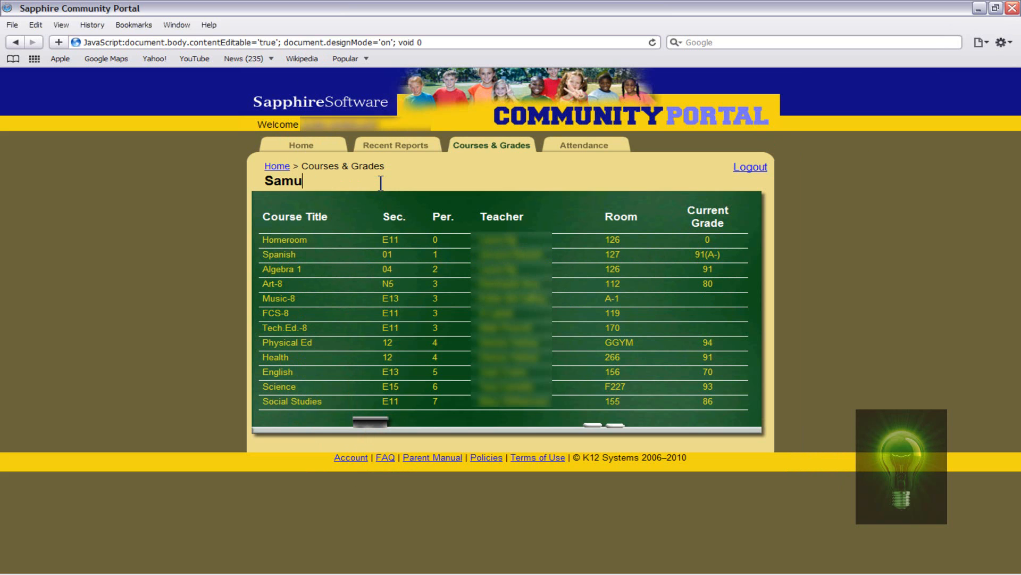
Step: Overwrite the student name heading with random letters like 'asdf dfsdafsdefsad srsafas'
text(fd)
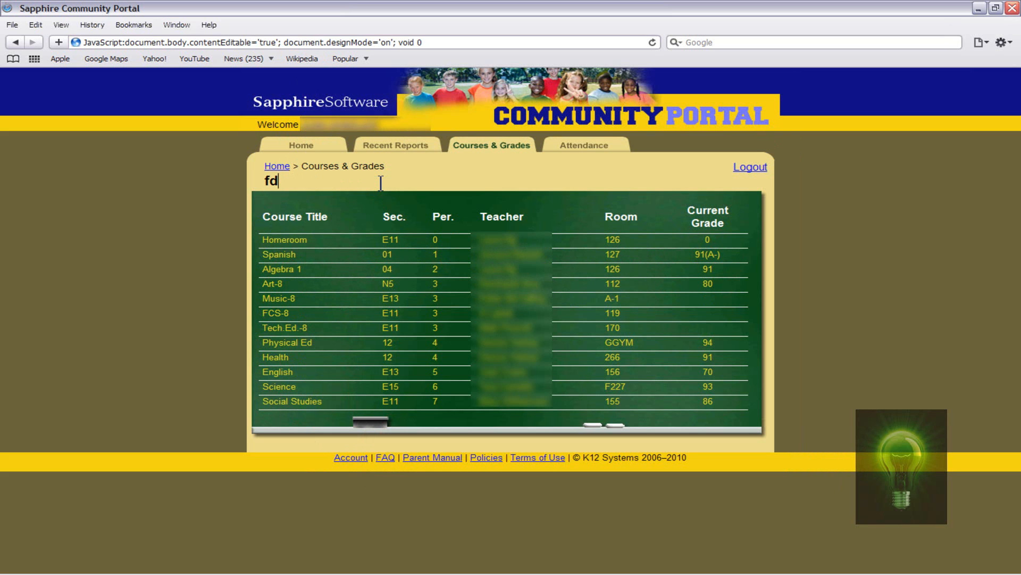
text(agdfgasgfsdfsdvs  fds)
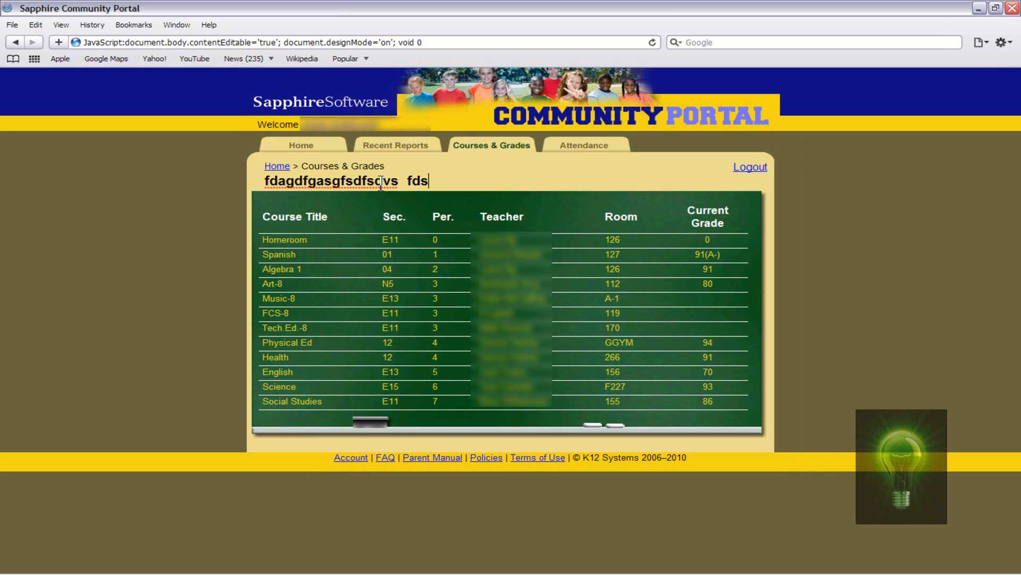
text(asdf dfsdafsdefsad srsafas)
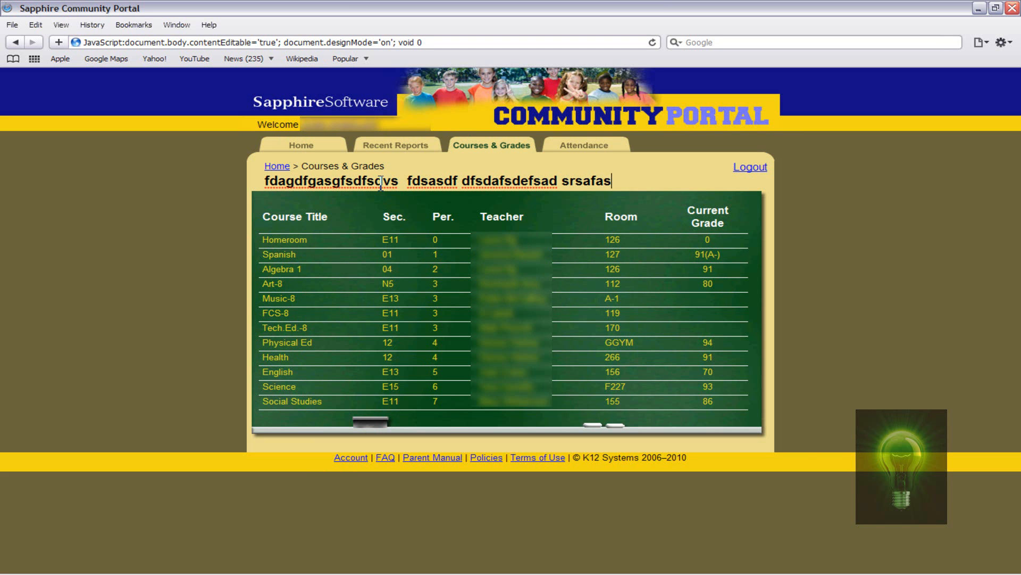
mouse_move(627, 408)
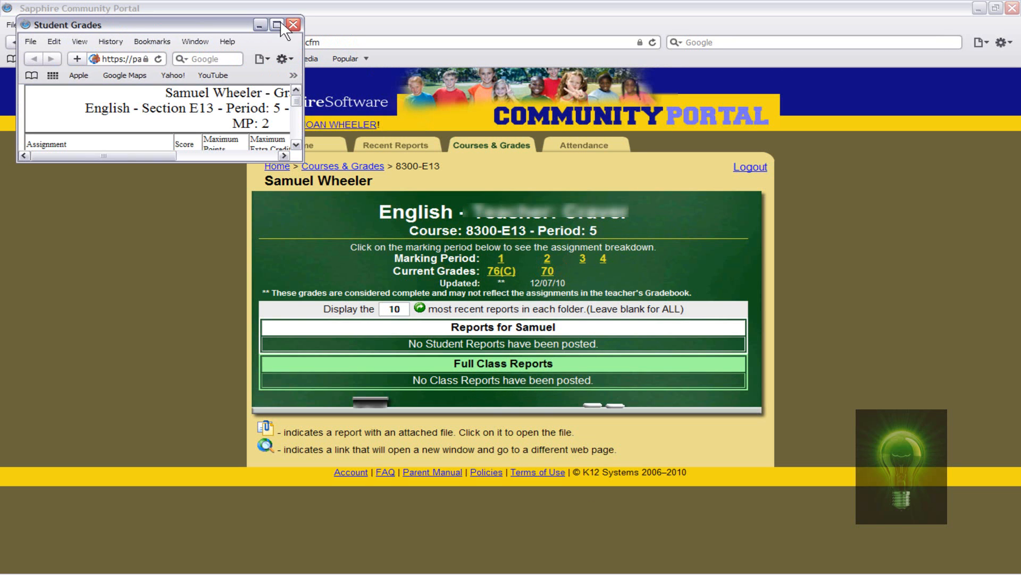
Step: Maximize the Student Grades window and enter the designMode JavaScript in the address bar
click(276, 25)
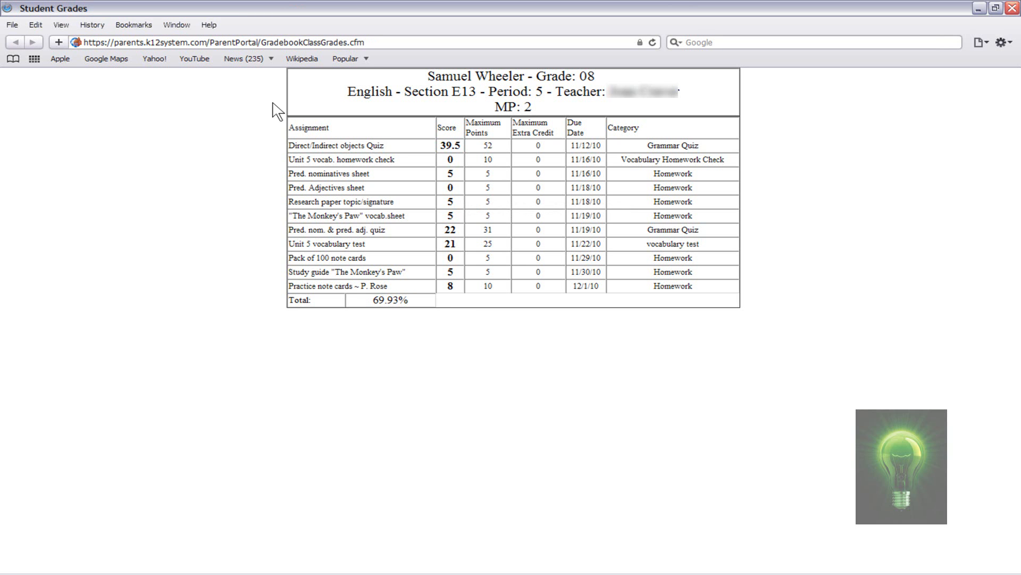
click(261, 42)
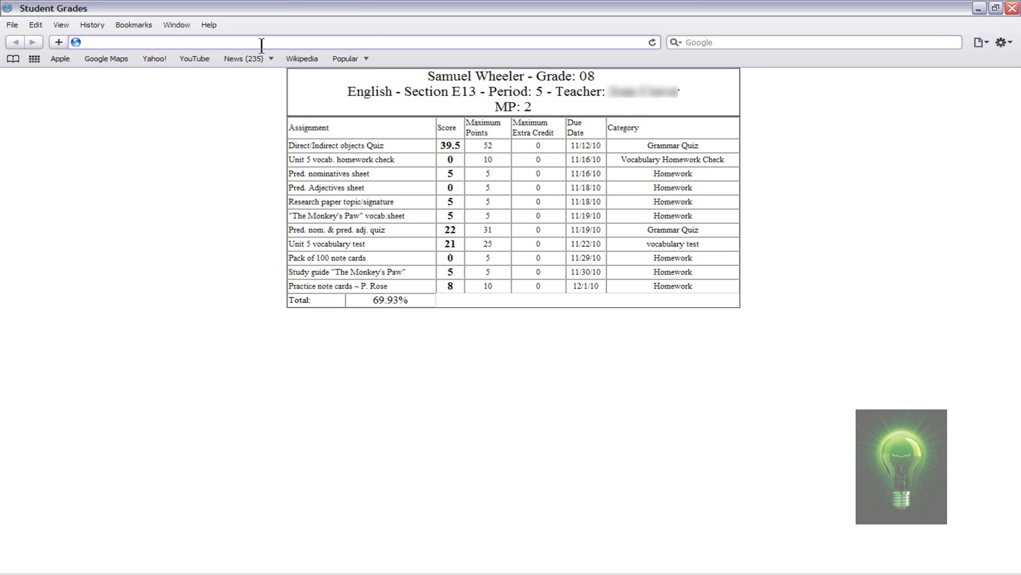
text(JavaScript:document.body.contentEditable='true'; document.designMode='on'; void 0)
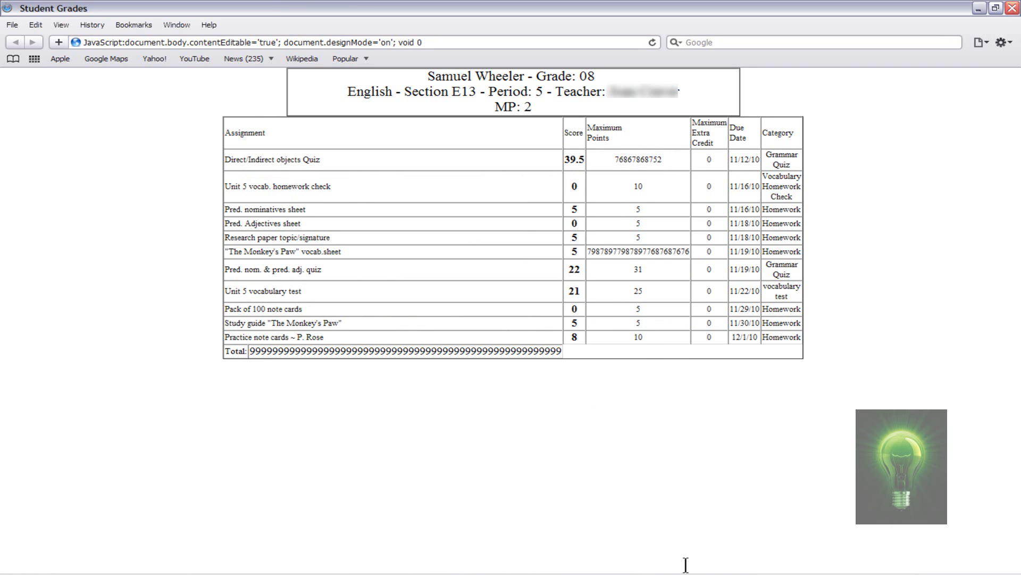
mouse_move(344, 297)
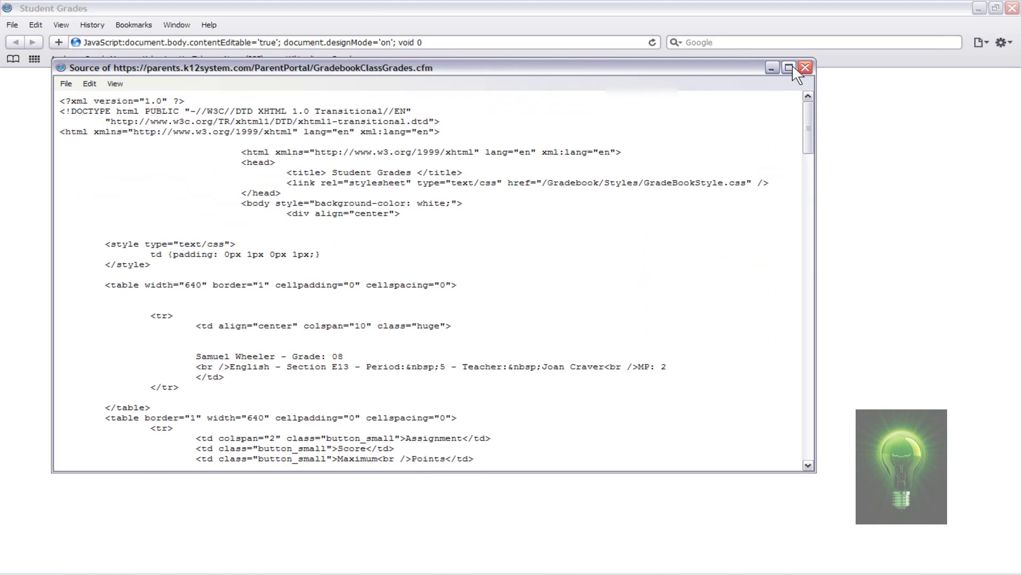
Step: Maximize the page source window and scroll down through the HTML
click(789, 68)
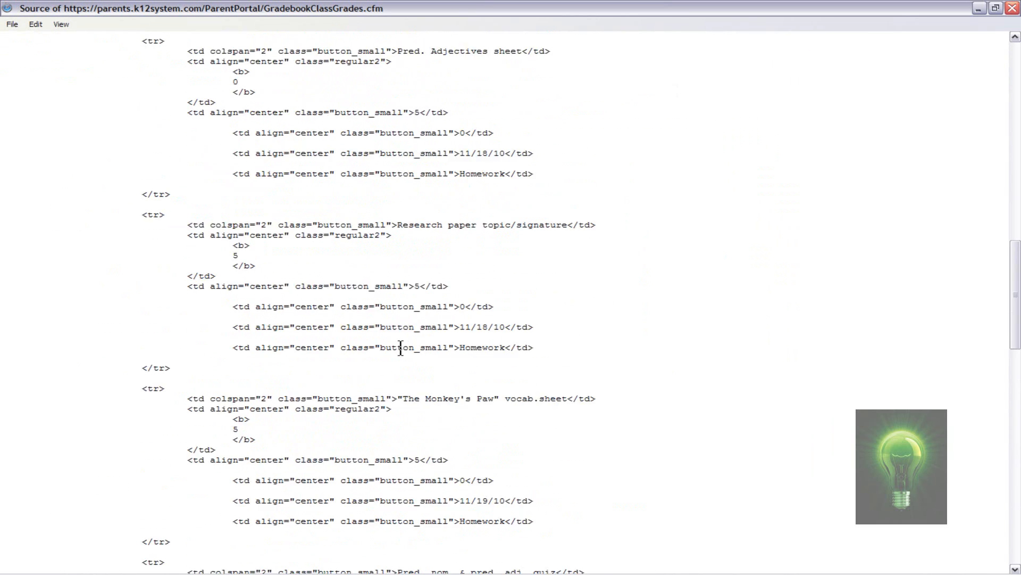
scroll(down, 3)
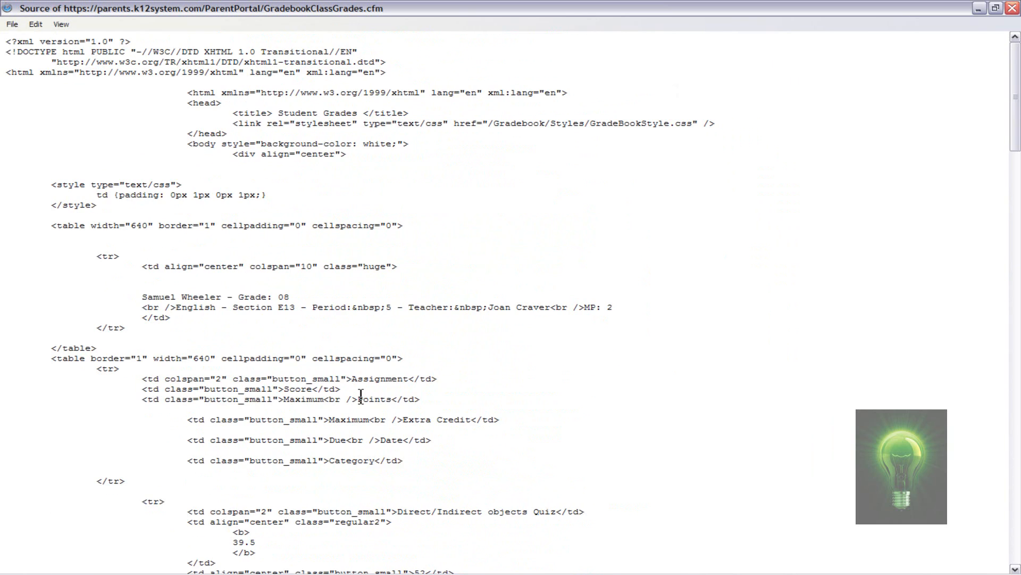
scroll(down, 3)
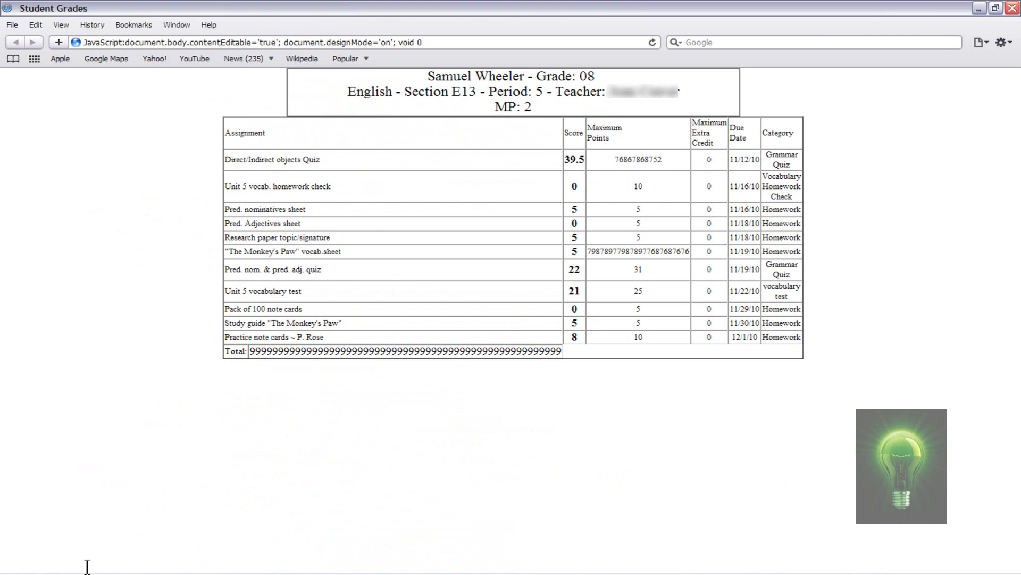
mouse_move(449, 567)
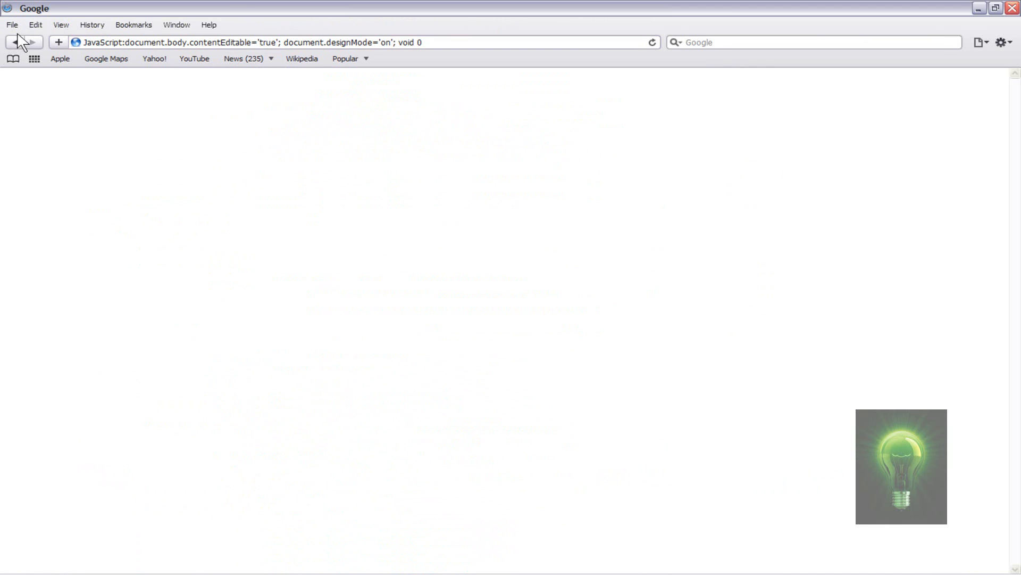
Step: Go back and resend the form to restore the original grades and 69.93% total
click(15, 42)
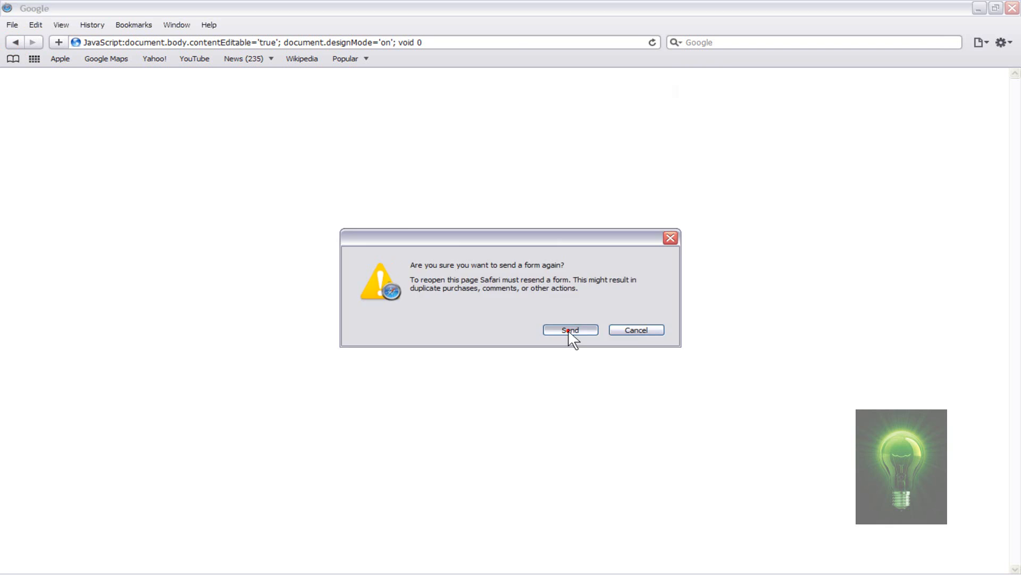
click(569, 330)
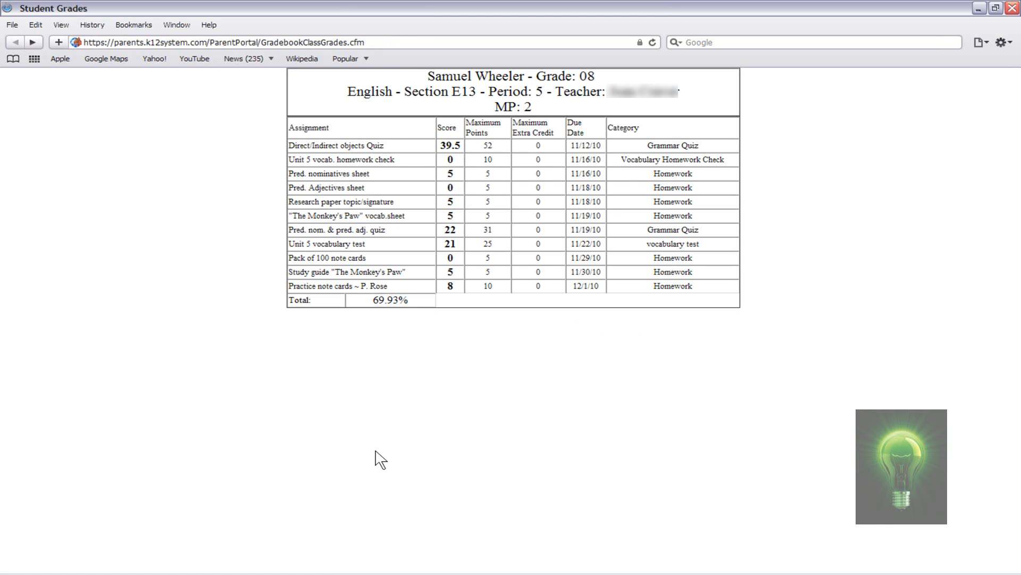